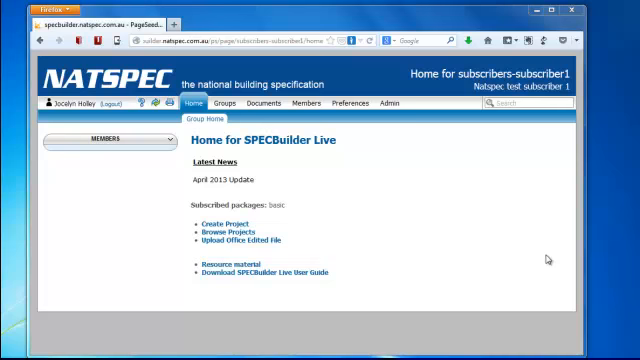
{"action": "mouse_move", "coordinate": [545, 259]}
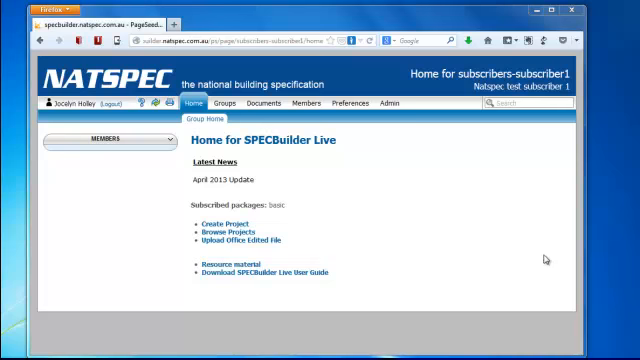
{"action": "mouse_move", "coordinate": [544, 260]}
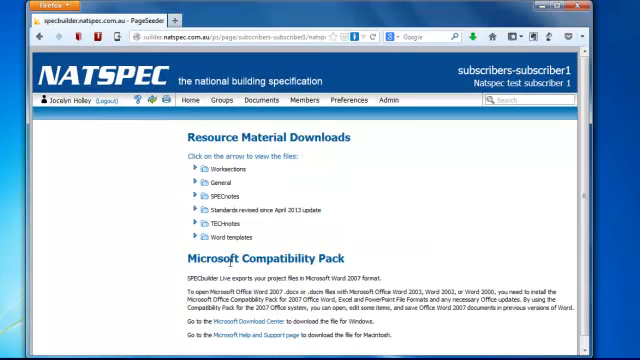
{"action": "mouse_move", "coordinate": [157, 167]}
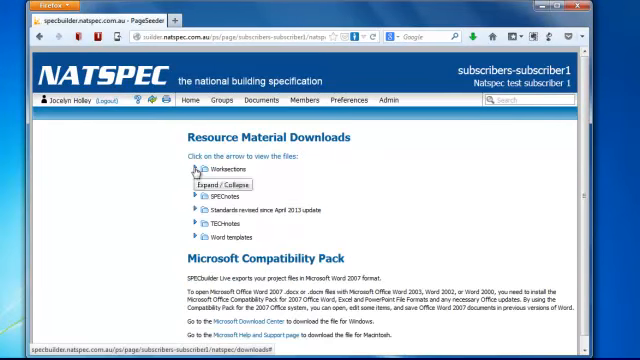
Expand Worksections > BUILDING Basic and scroll to reveal its PDFs and BUILDING Basic.zip.
{"action": "left_click", "coordinate": [193, 173]}
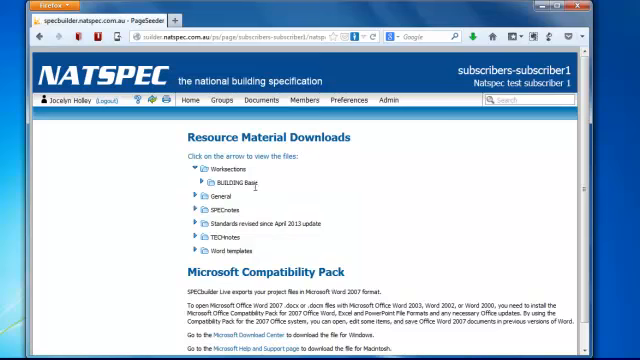
{"action": "left_click", "coordinate": [191, 183]}
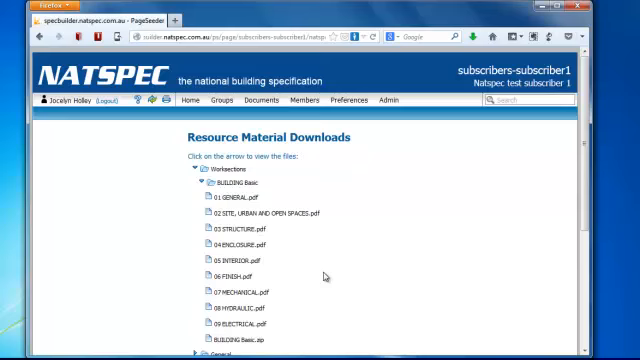
{"action": "scroll", "scroll_direction": "down", "scroll_amount": 3}
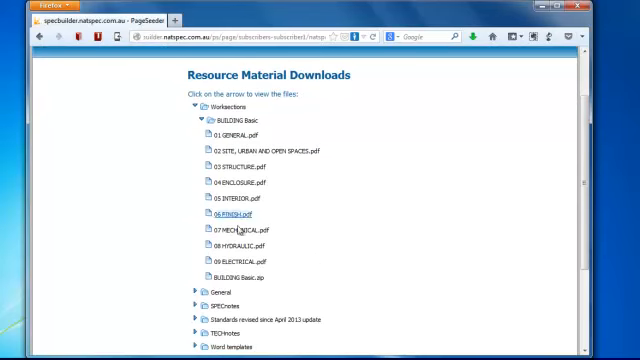
{"action": "mouse_move", "coordinate": [222, 275]}
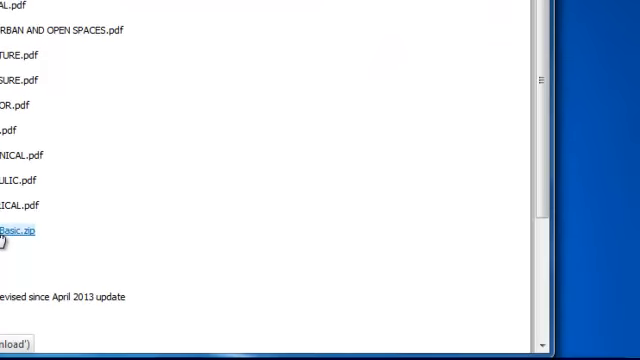
Download BUILDING Basic.zip (39.9 MB), choosing Save File in the prompt.
{"action": "left_click", "coordinate": [20, 232]}
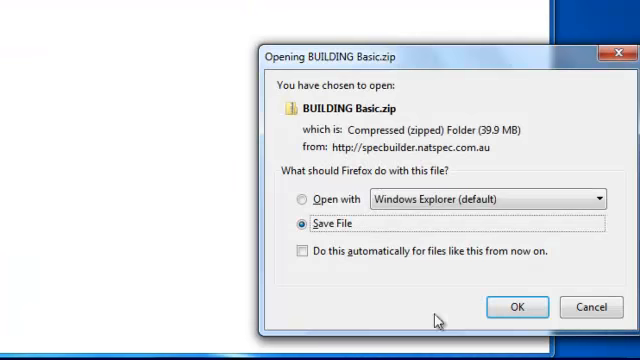
{"action": "left_click", "coordinate": [517, 307]}
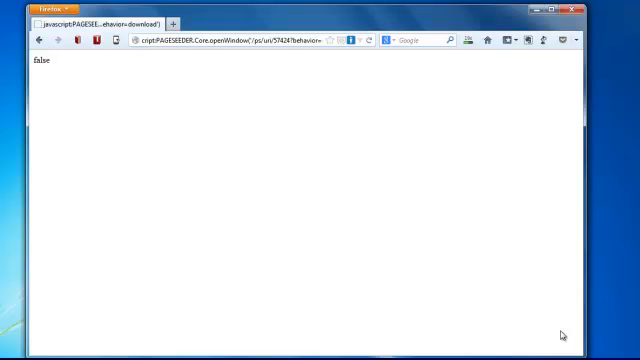
{"action": "mouse_move", "coordinate": [582, 328]}
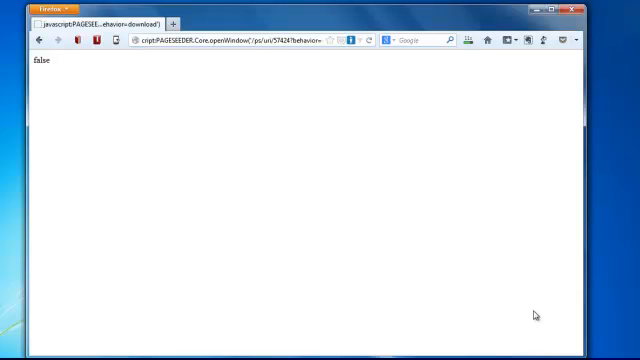
{"action": "mouse_move", "coordinate": [489, 200]}
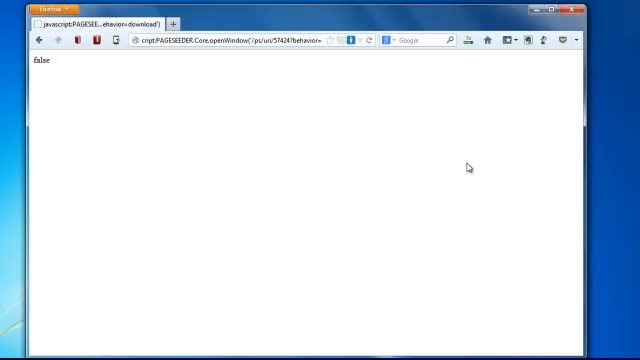
{"action": "mouse_move", "coordinate": [461, 157]}
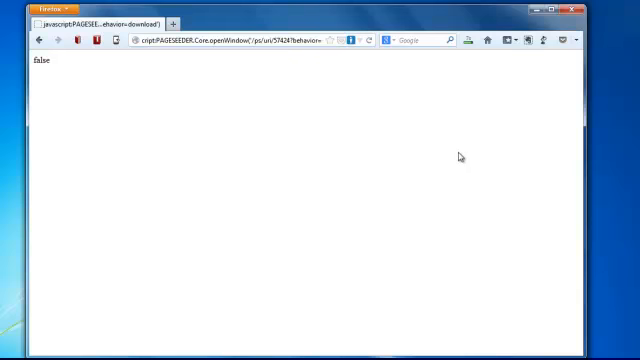
{"action": "mouse_move", "coordinate": [453, 152]}
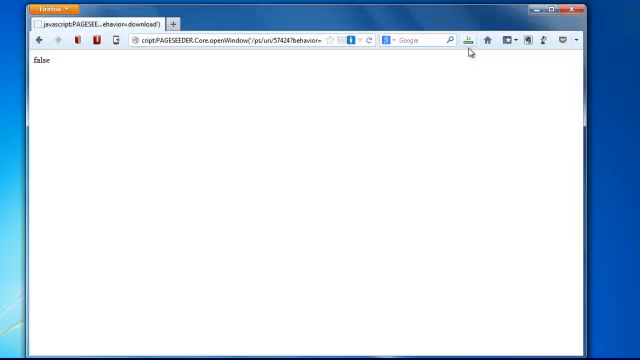
{"action": "mouse_move", "coordinate": [468, 41]}
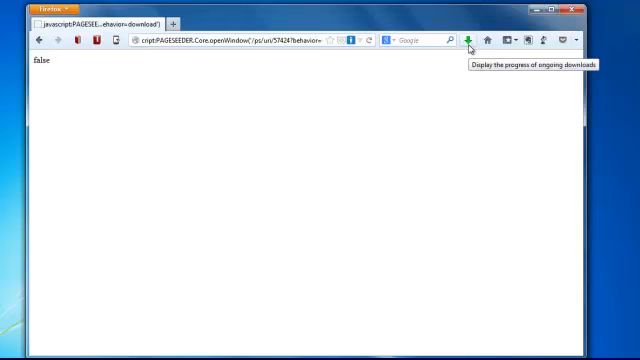
Show the Firefox downloads list to check the BUILDING Basic zip progress.
{"action": "left_click", "coordinate": [470, 40]}
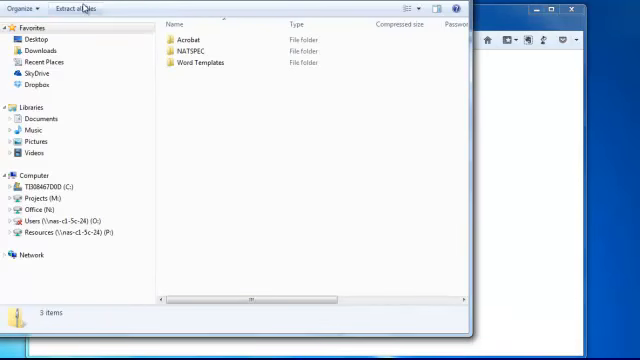
{"action": "mouse_move", "coordinate": [88, 10]}
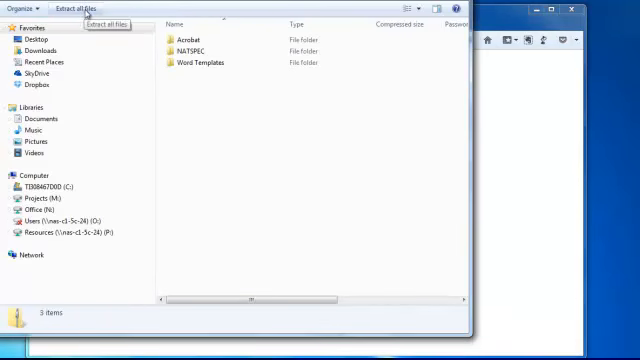
Launch 'Extract all files' on the opened BUILDING Basic zip.
{"action": "left_click", "coordinate": [95, 8]}
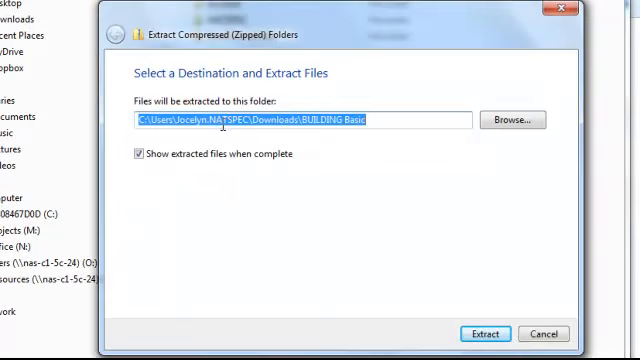
Set Desktop as the extraction destination and extract the 337 items (61.0 MB).
{"action": "left_click", "coordinate": [511, 120]}
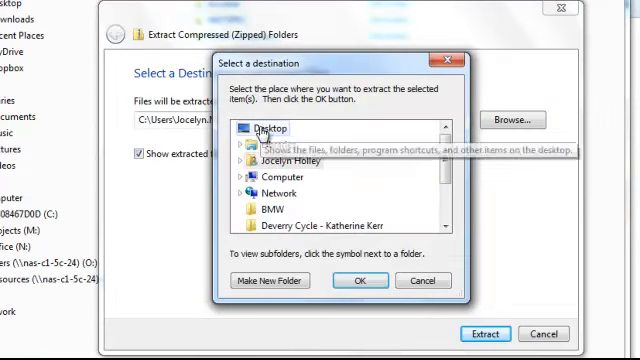
{"action": "left_click", "coordinate": [362, 280]}
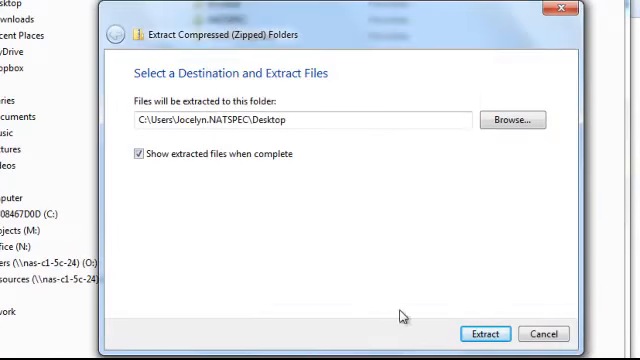
{"action": "left_click", "coordinate": [486, 334]}
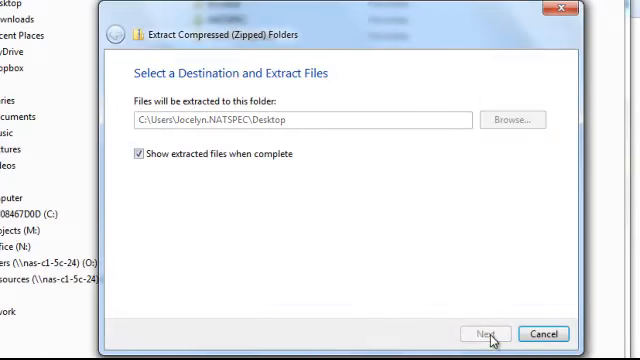
{"action": "left_click", "coordinate": [485, 334]}
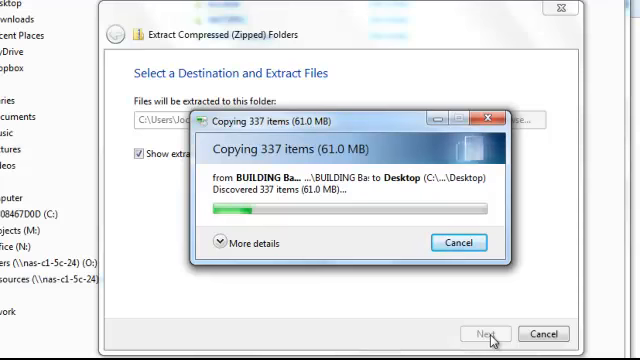